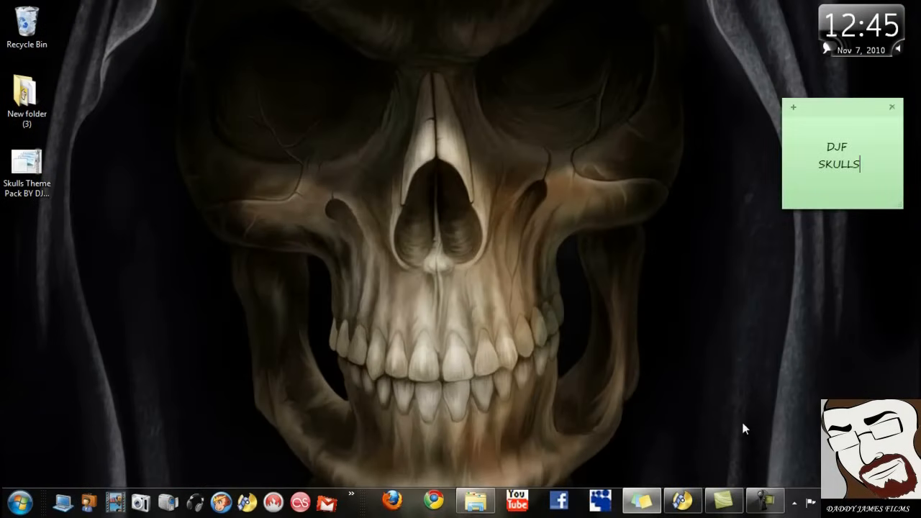
mouse_move(254, 354)
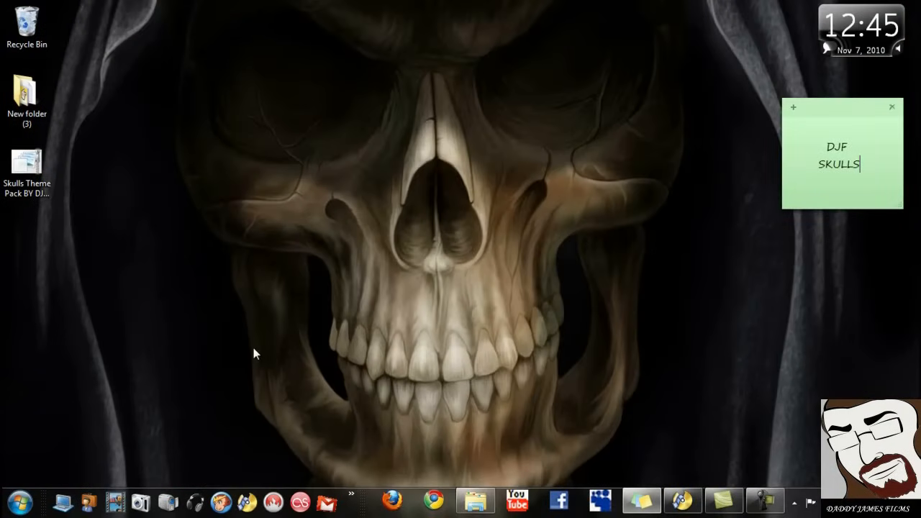
mouse_move(118, 271)
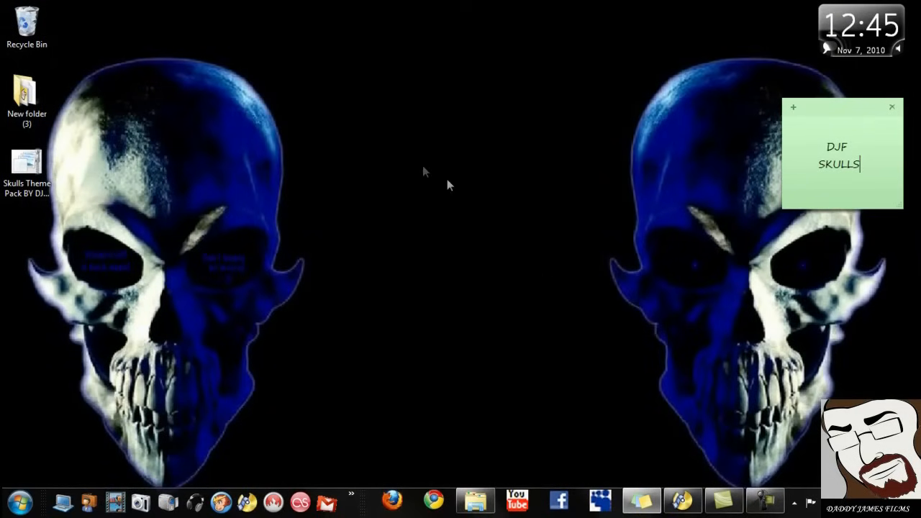
mouse_move(483, 302)
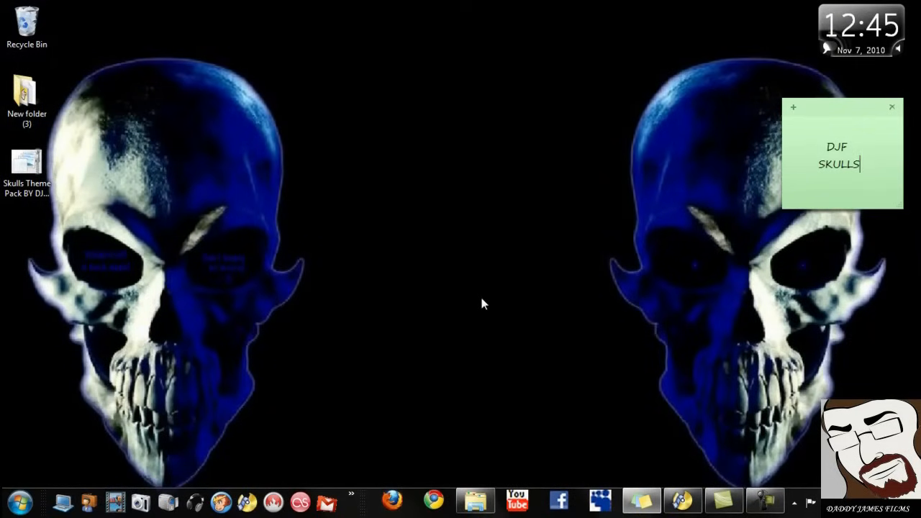
mouse_move(389, 290)
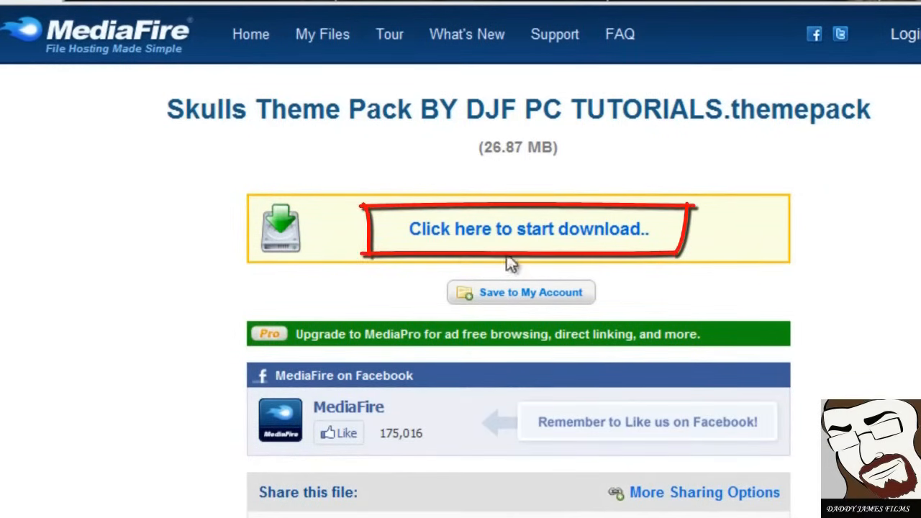
- Start the Skulls Theme Pack download from MediaFire and choose Save File instead of opening it
left_click(526, 229)
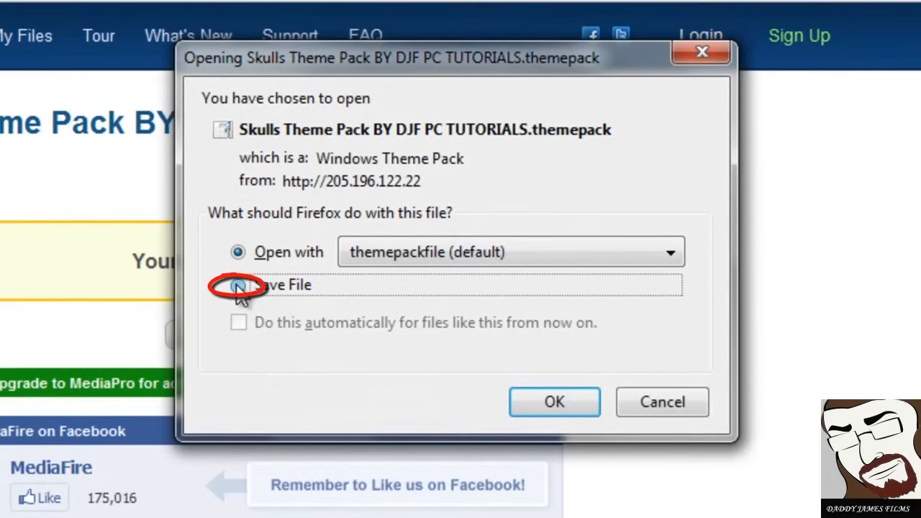
left_click(239, 285)
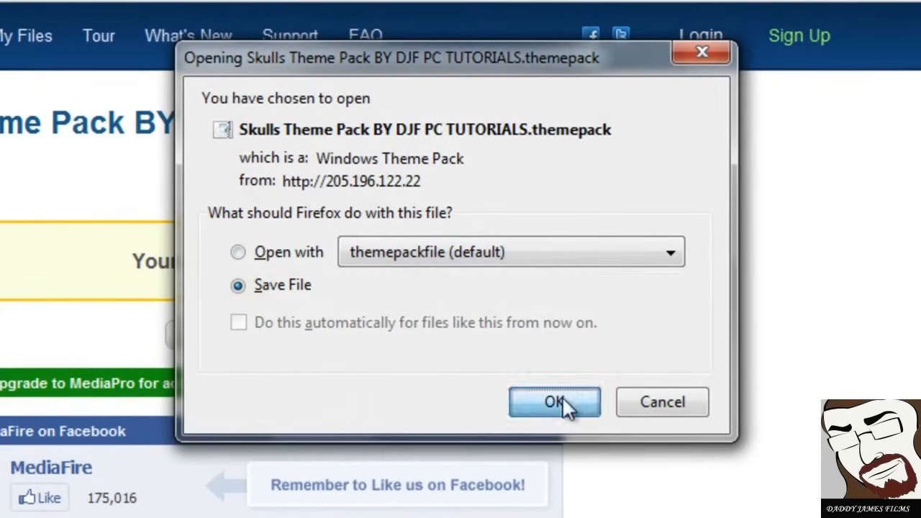
left_click(554, 401)
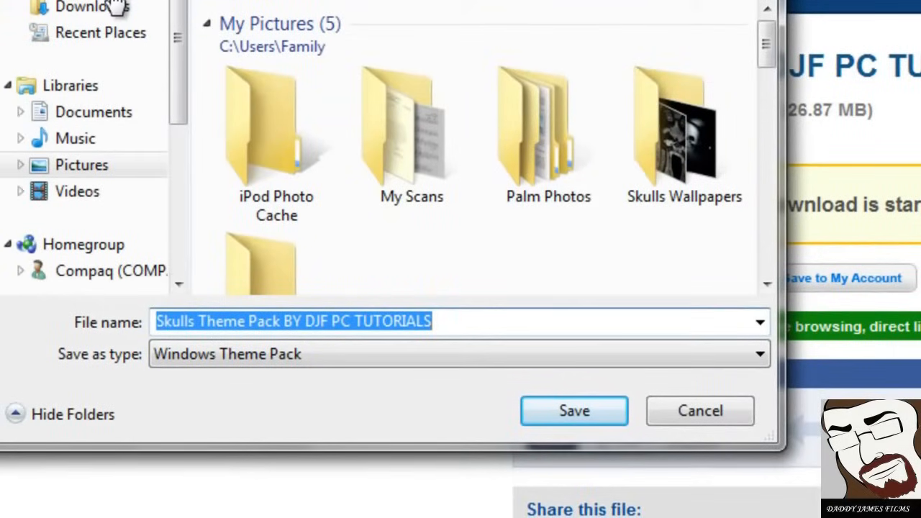
- Save the Skulls Theme Pack file to the Desktop from the Save As dialog
left_click(277, 127)
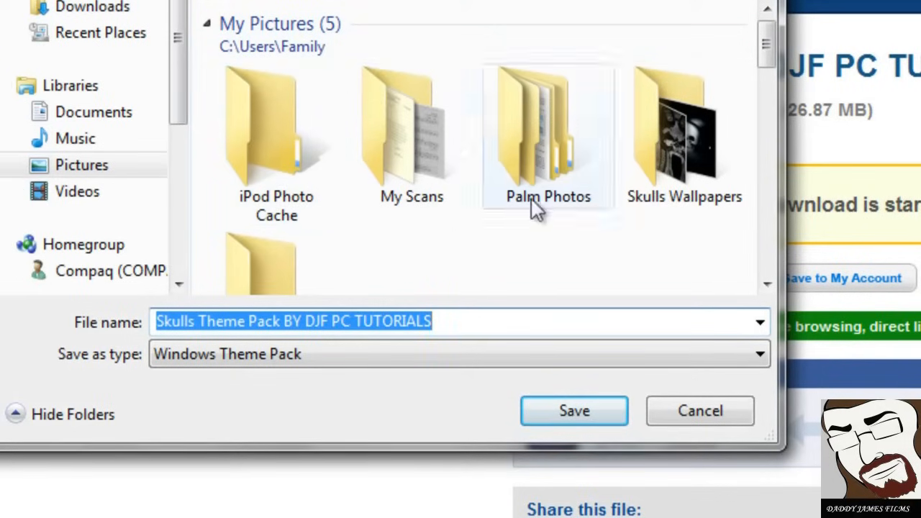
mouse_move(421, 241)
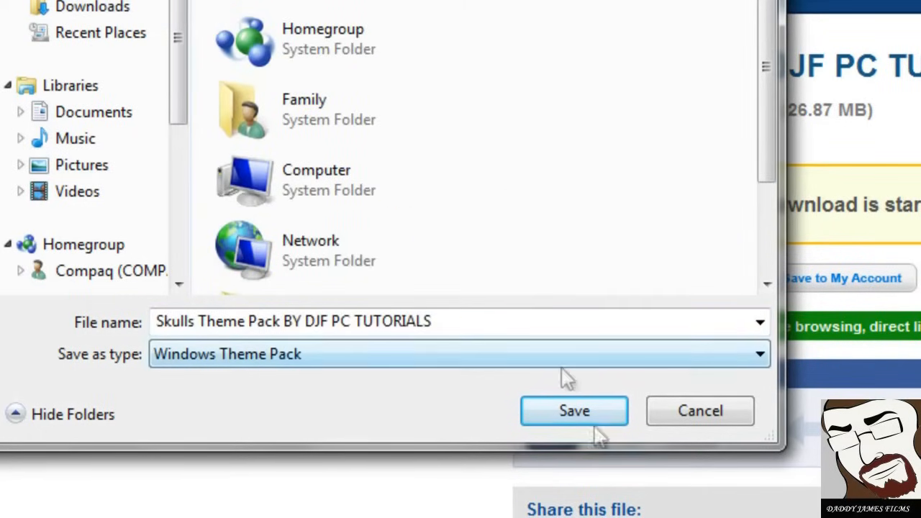
left_click(573, 410)
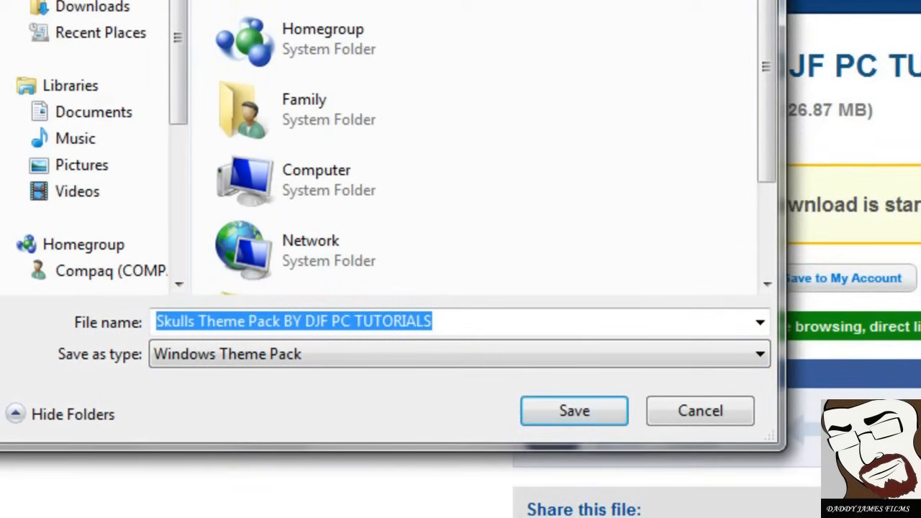
left_click(573, 410)
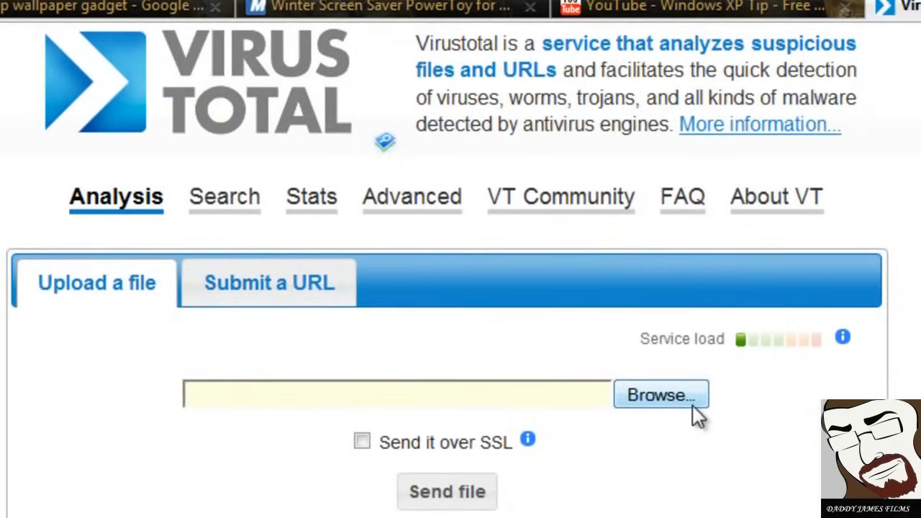
mouse_move(871, 346)
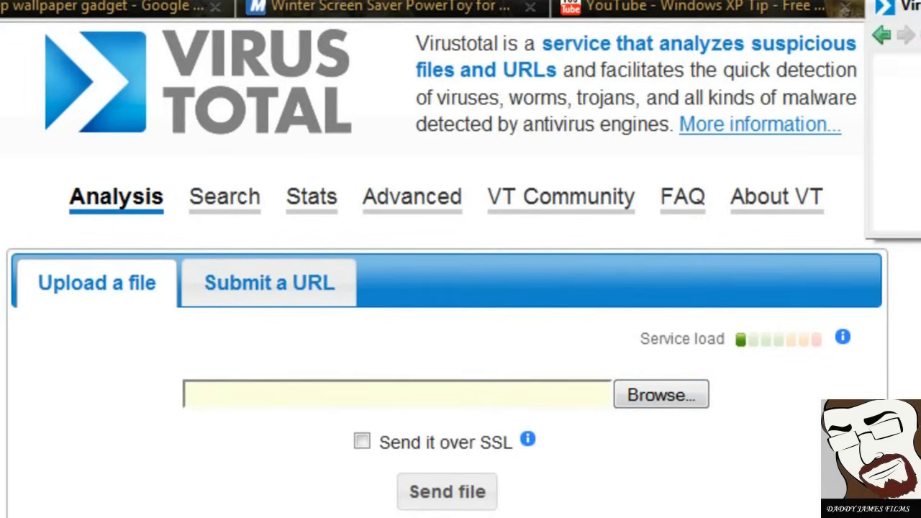
- Minimize Firefox to reveal the desktop with the downloaded theme pack
left_click(705, 8)
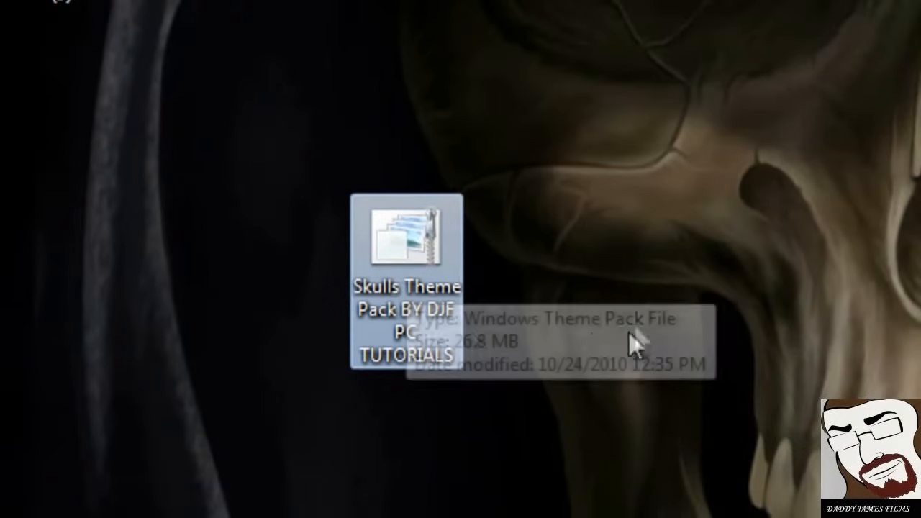
mouse_move(619, 338)
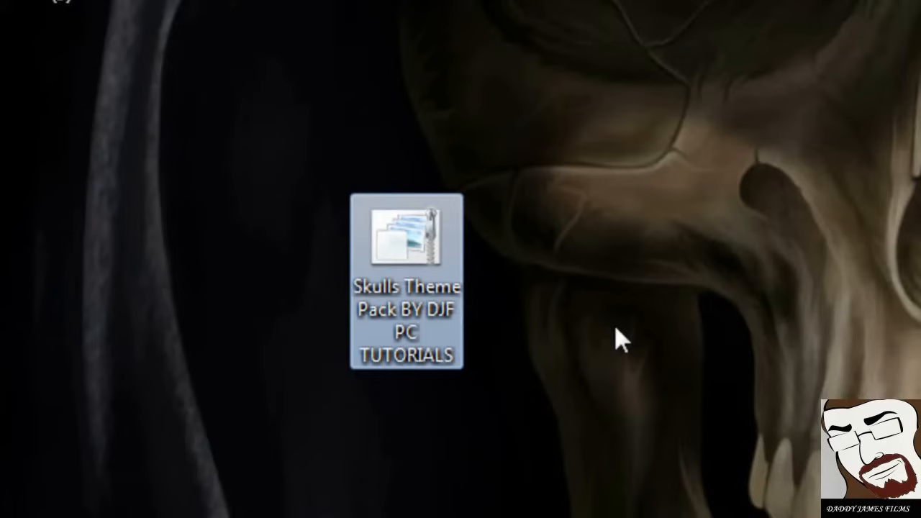
mouse_move(420, 256)
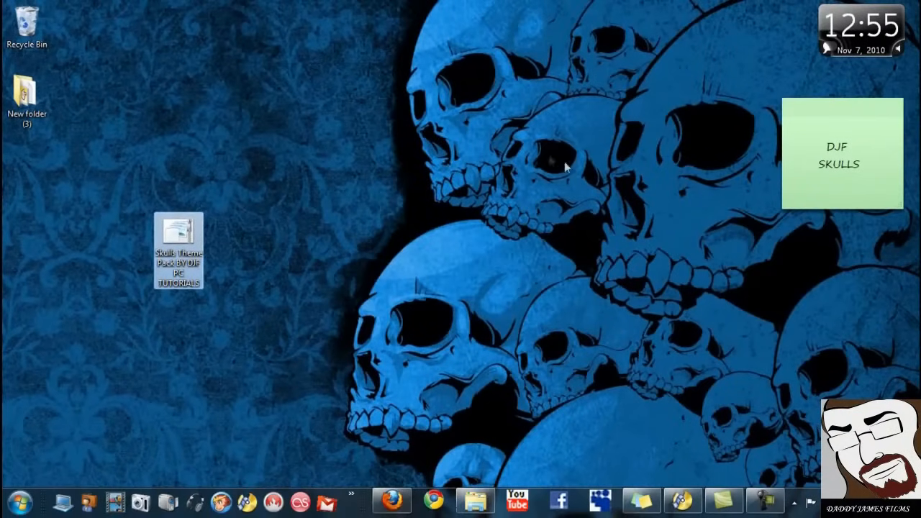
- Bring up the desktop's right-click menu to reach Personalize
right_click(568, 166)
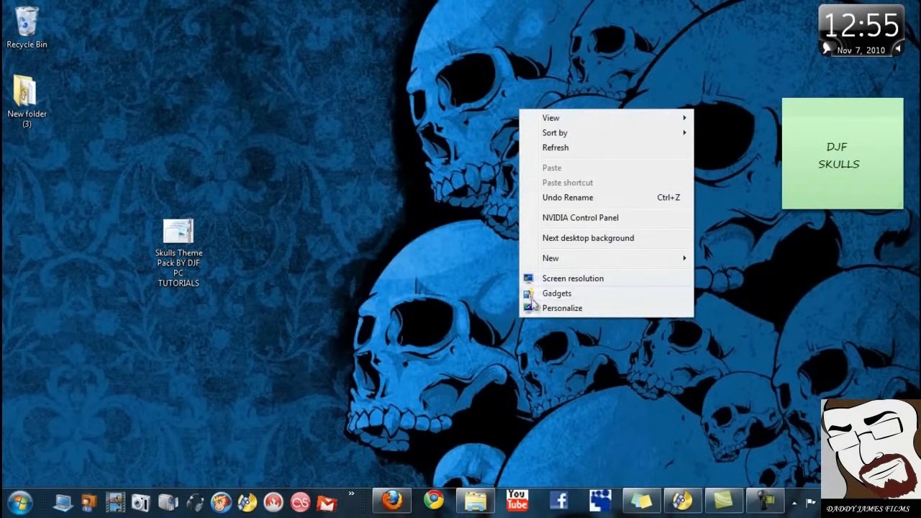
- In Desktop Background, keep the Skulls slideshow changing every 10 seconds with Shuffle and save changes
left_click(561, 308)
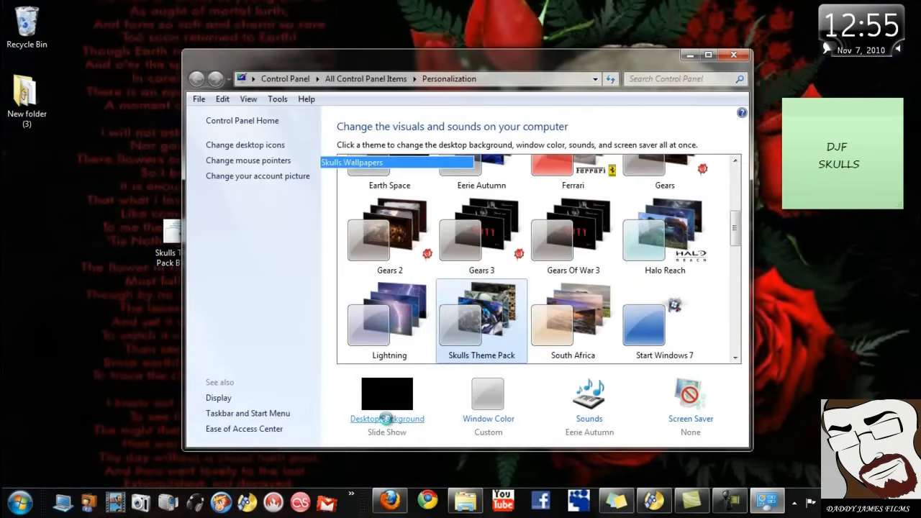
left_click(387, 400)
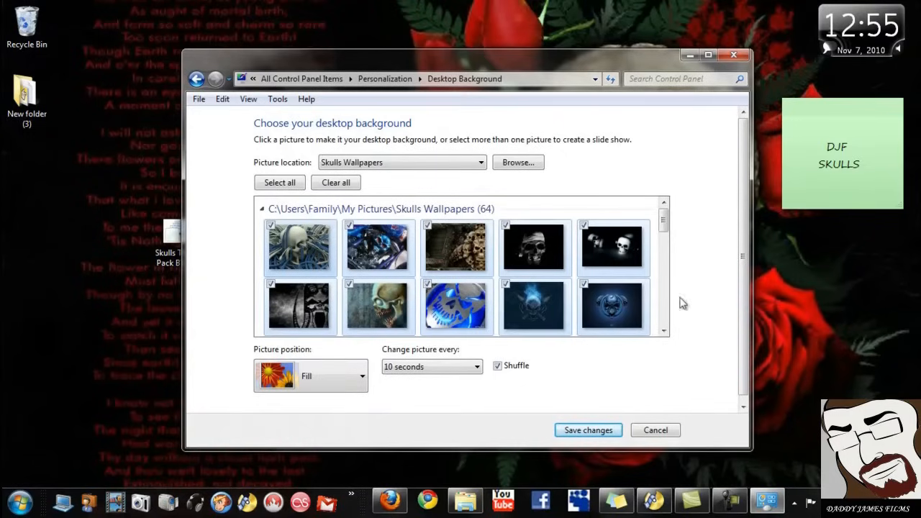
scroll("down", 3)
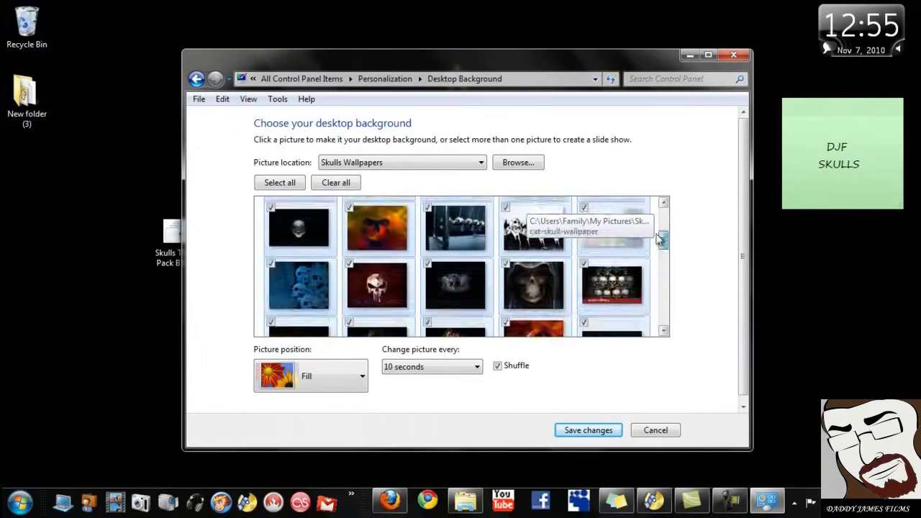
scroll("down", 3)
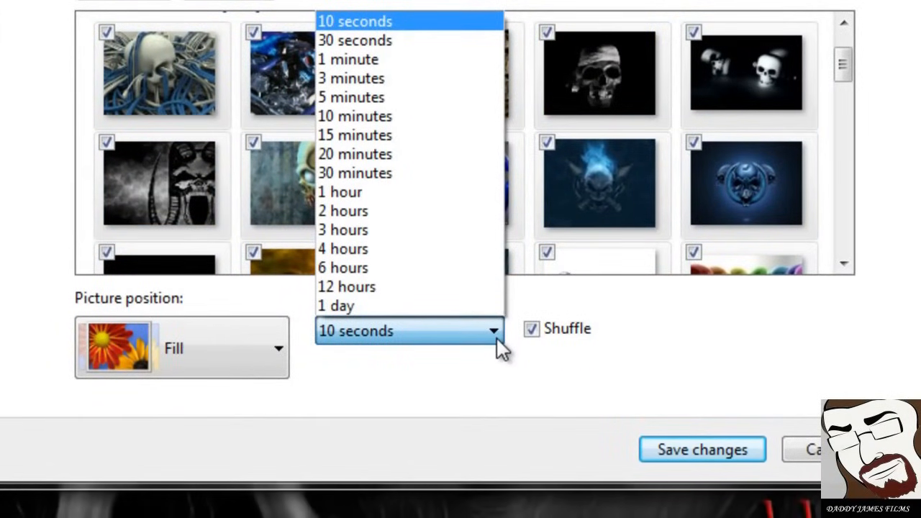
left_click(354, 22)
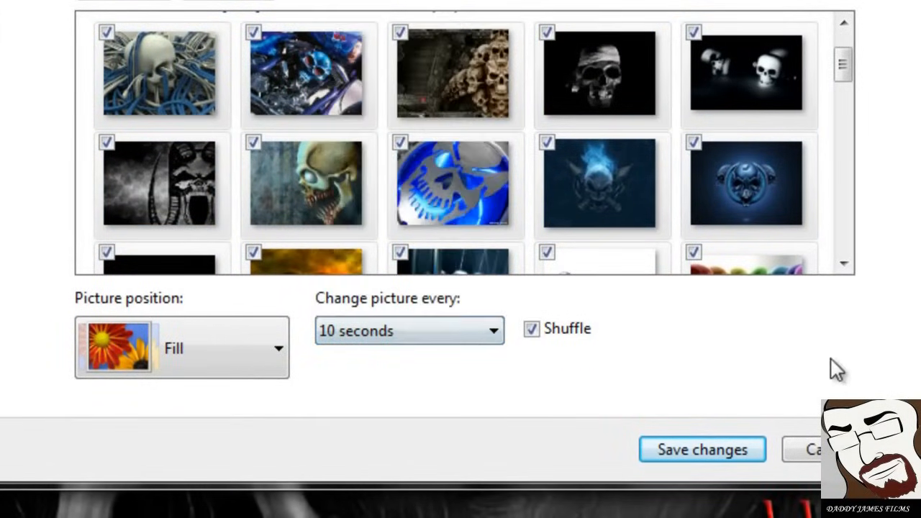
left_click(701, 449)
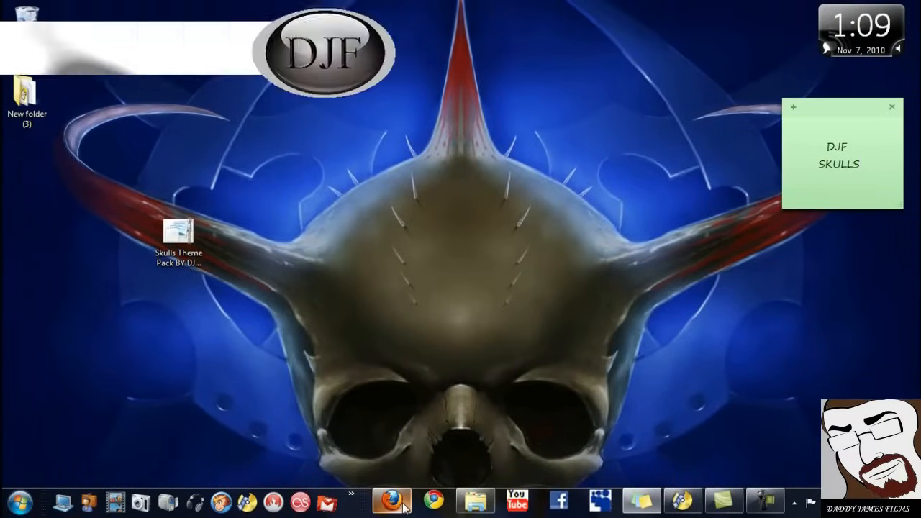
mouse_move(391, 501)
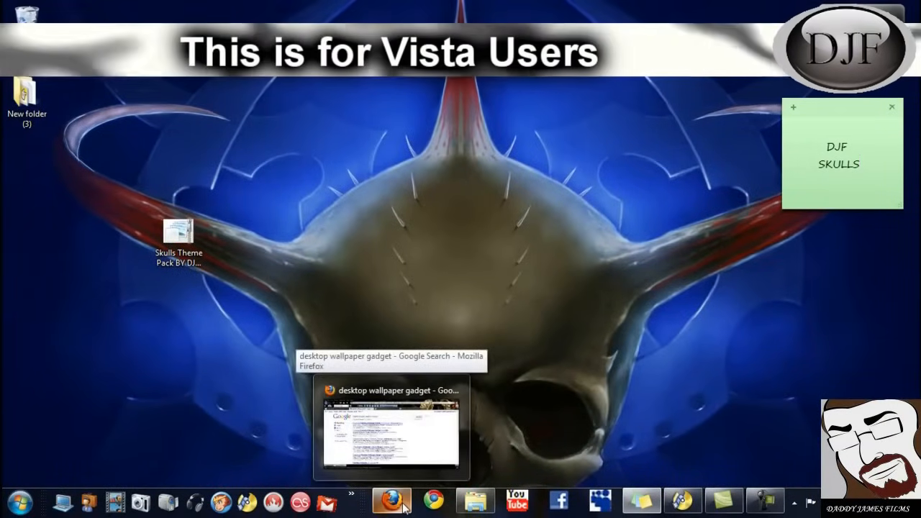
- Return to the Firefox search results for 'desktop wallpaper gadget'
left_click(392, 429)
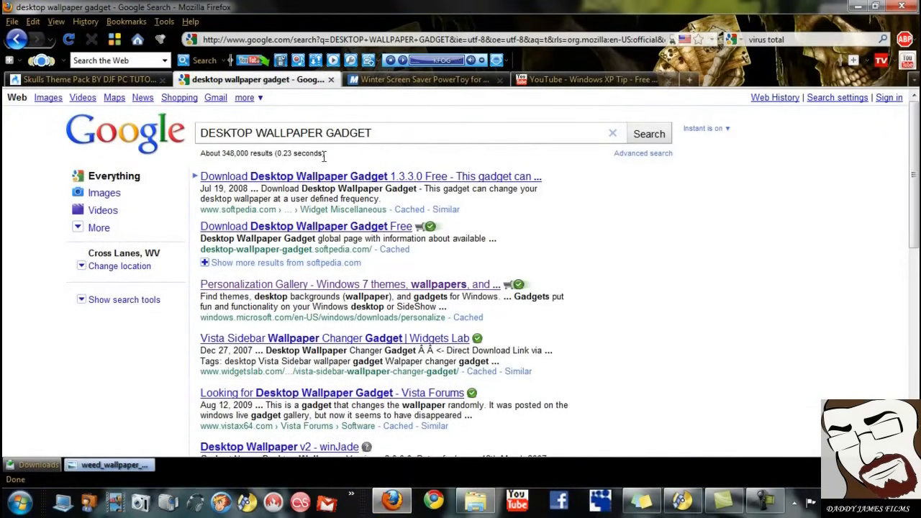
mouse_move(241, 180)
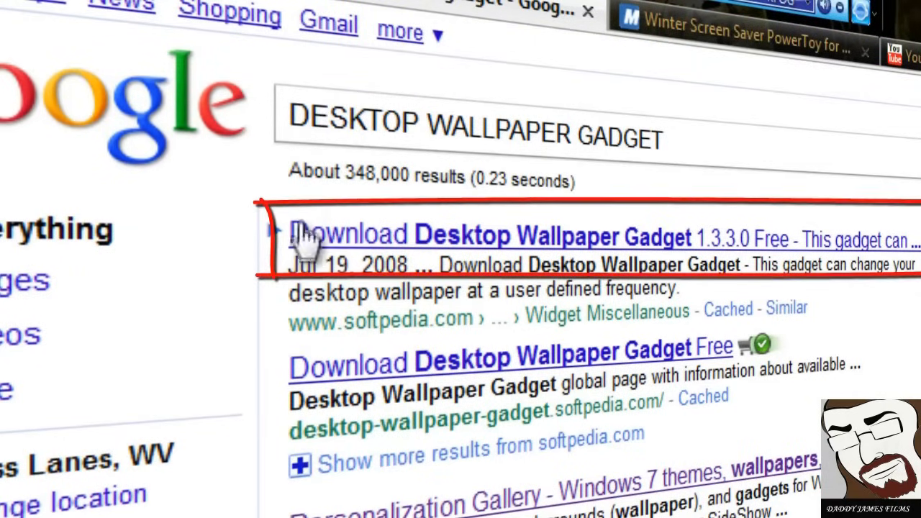
mouse_move(406, 259)
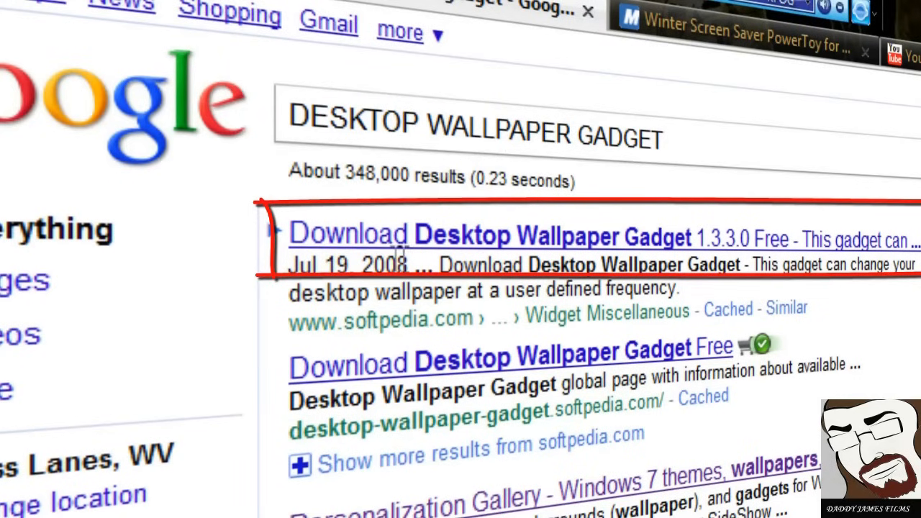
mouse_move(558, 247)
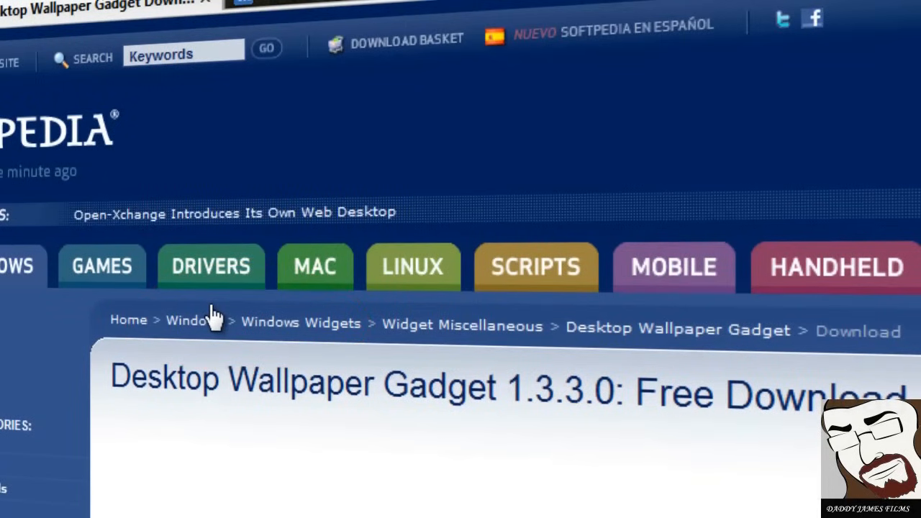
- Download DesktopWallpaperv1.3.3.0.gadget from the US mirror and save it to the Desktop
scroll("down", 3)
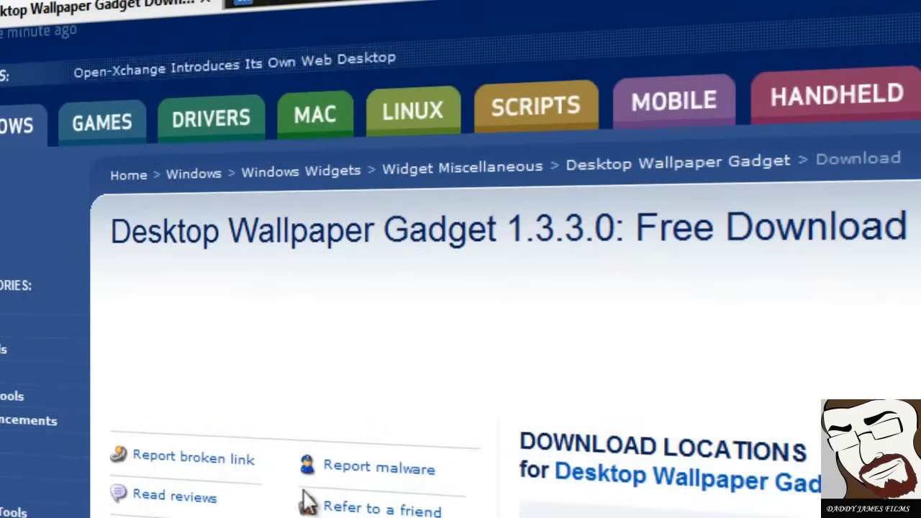
scroll("down", 3)
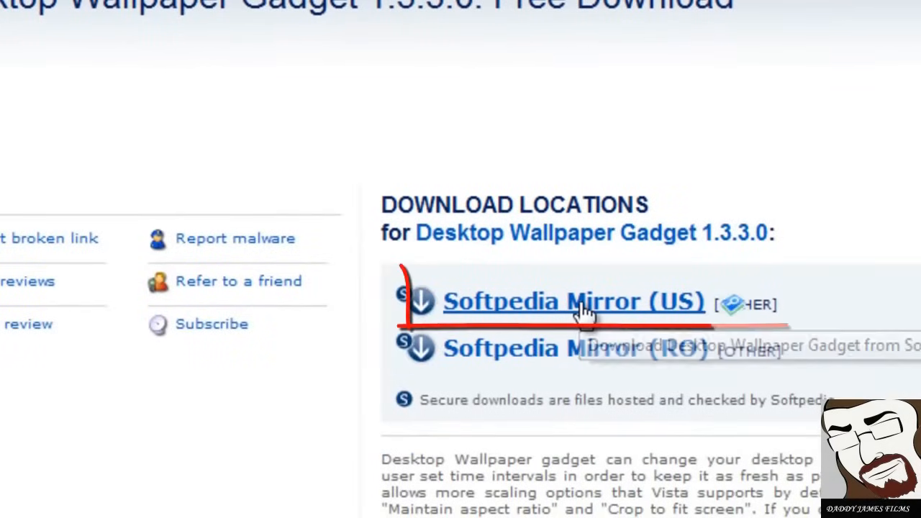
left_click(573, 301)
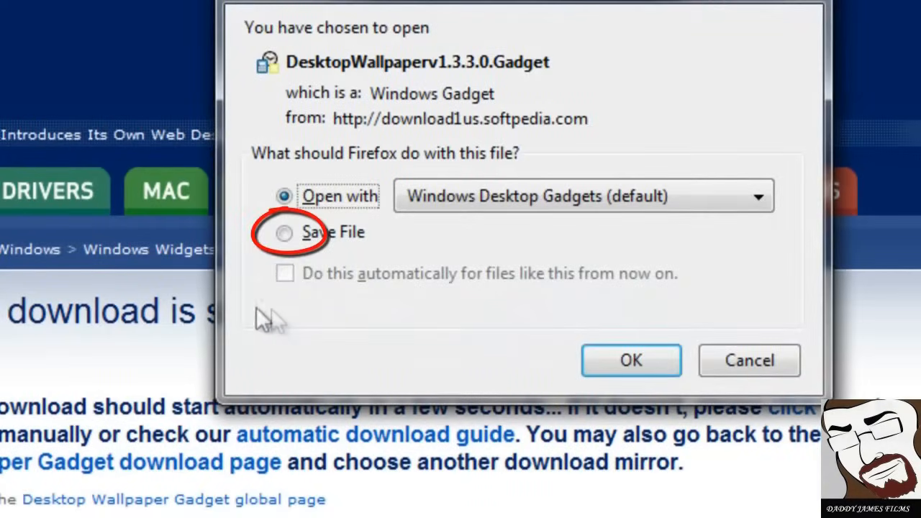
left_click(630, 360)
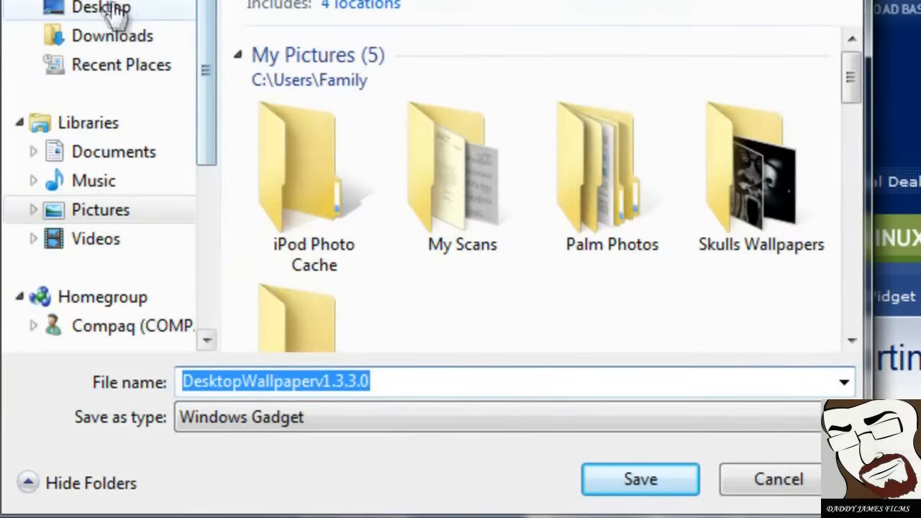
left_click(639, 479)
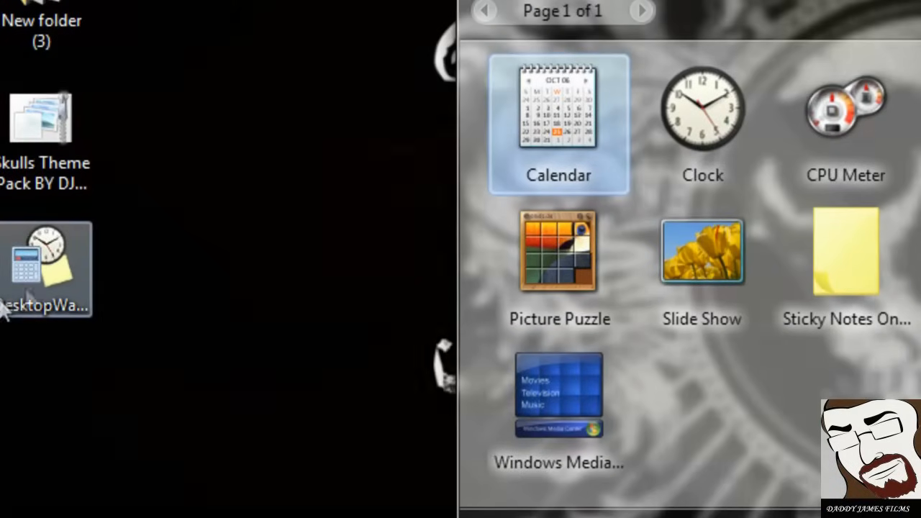
- Install the downloaded Desktop Wallpaper gadget, approving the unverified-publisher warning
double_click(46, 270)
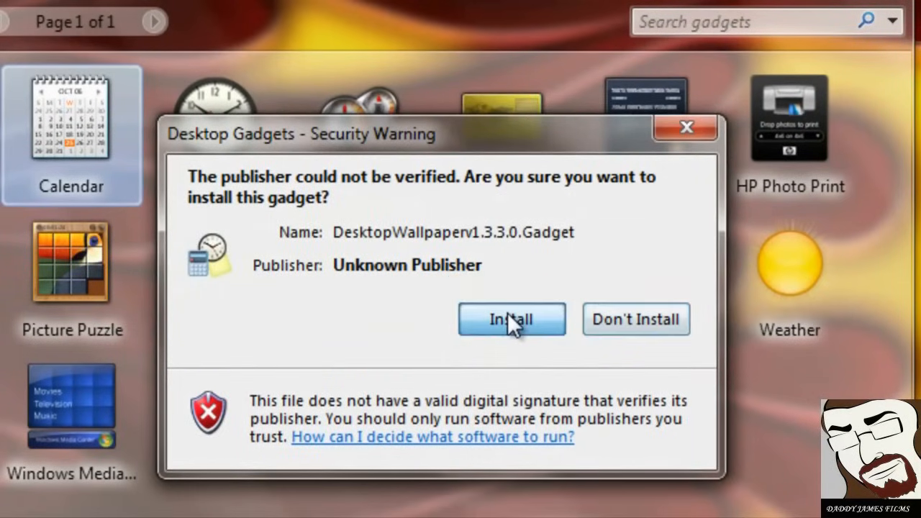
left_click(512, 319)
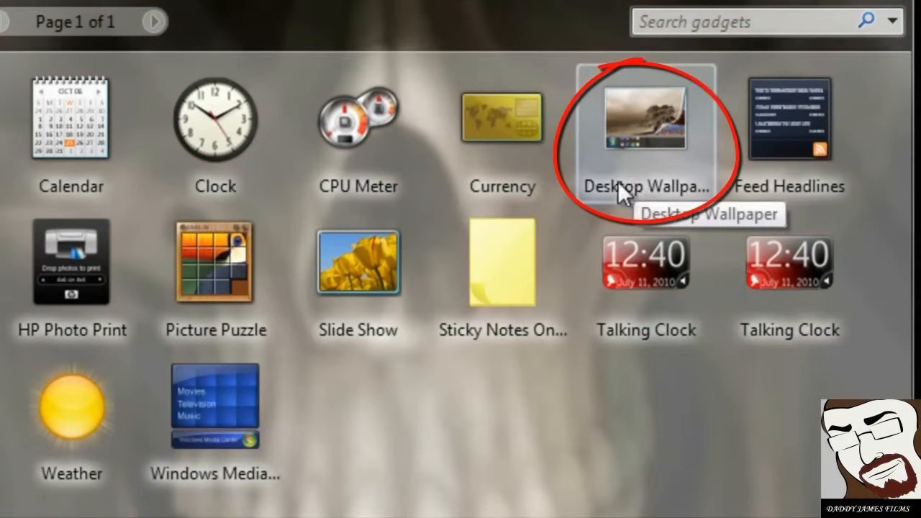
mouse_move(639, 151)
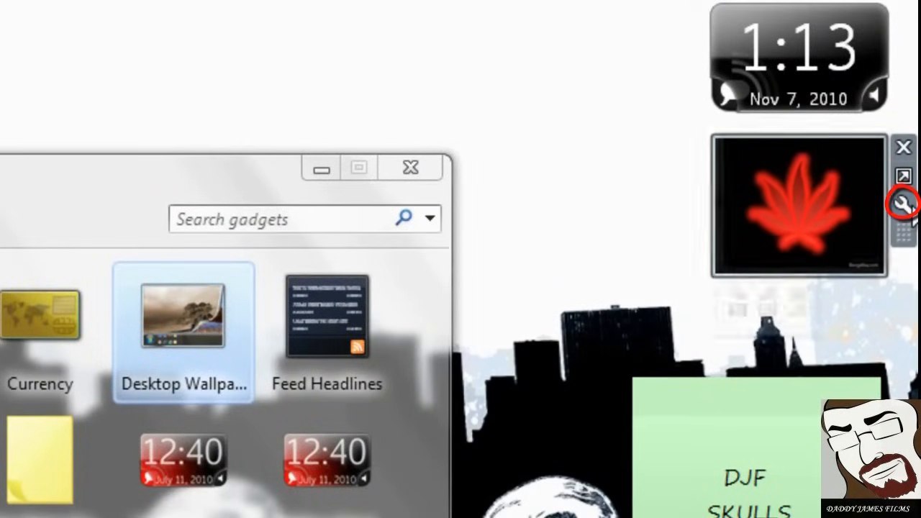
- Set the gadget's picture folder to Family > My Pictures > Skulls Wallpapers
left_click(904, 204)
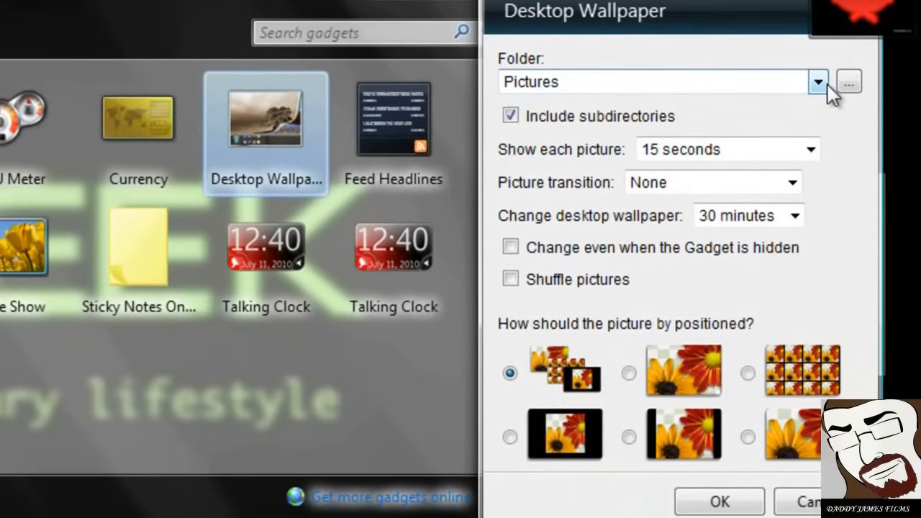
mouse_move(847, 85)
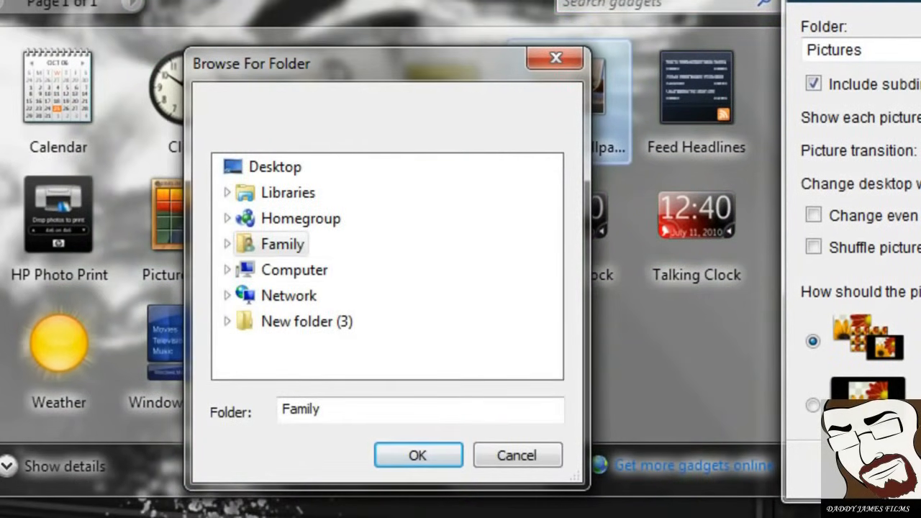
left_click(228, 245)
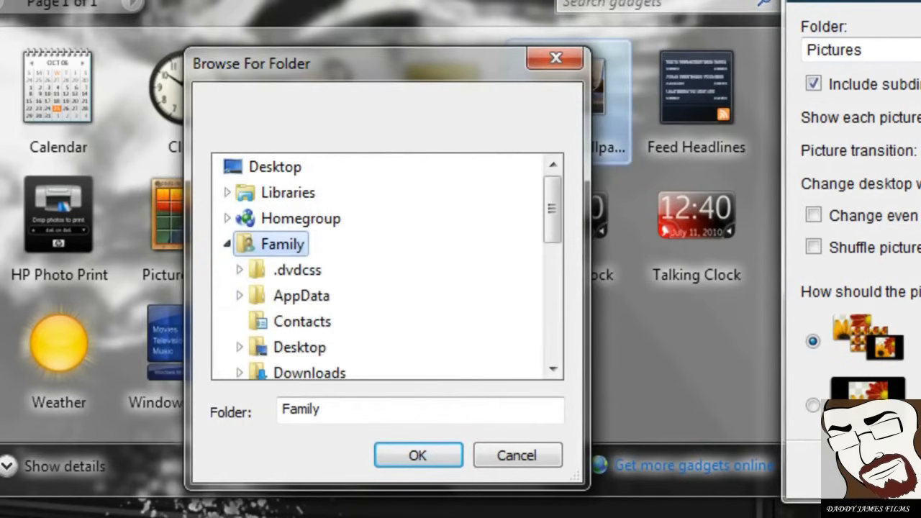
scroll("down", 3)
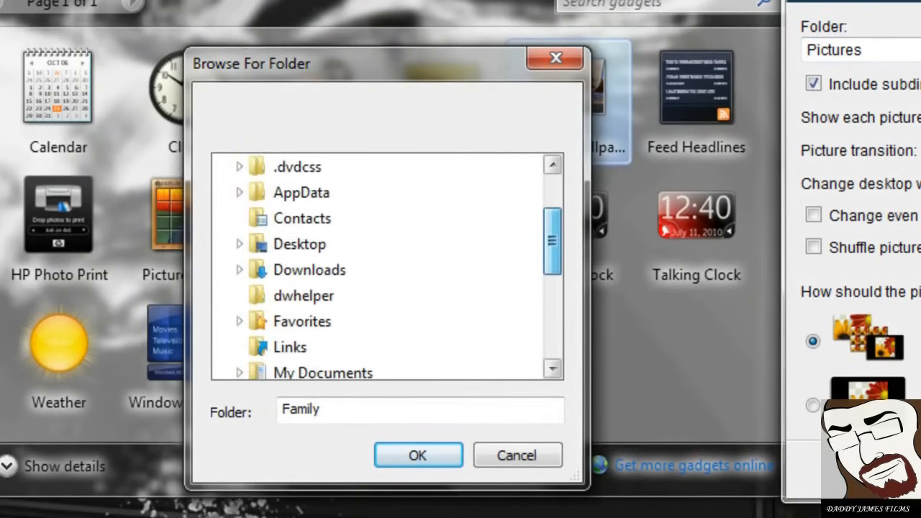
scroll("down", 3)
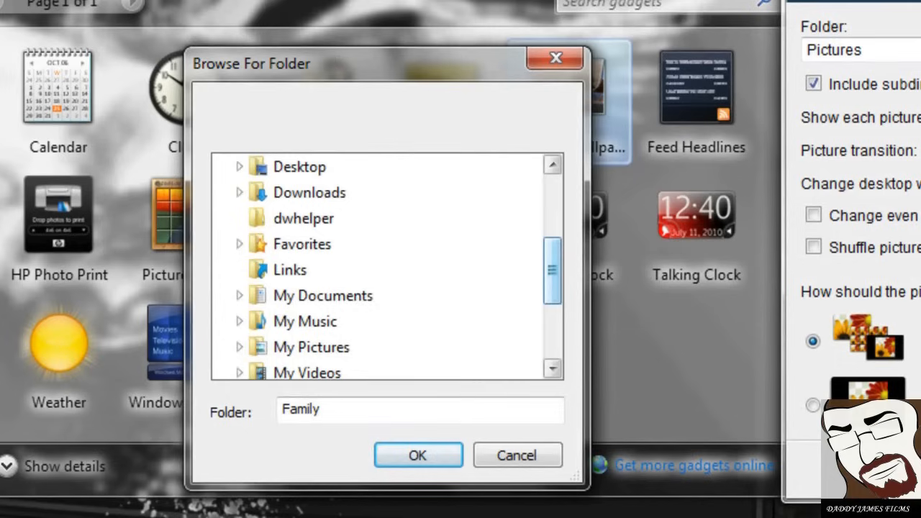
scroll("up", 3)
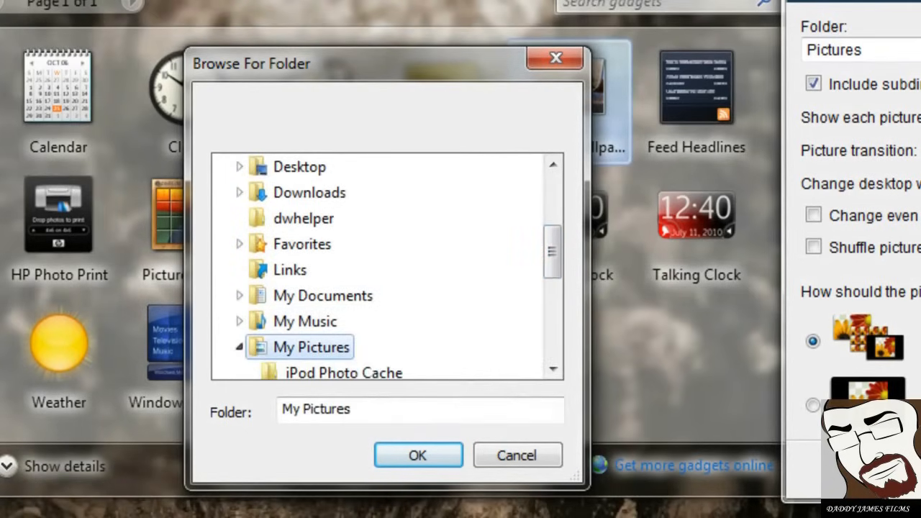
scroll("down", 3)
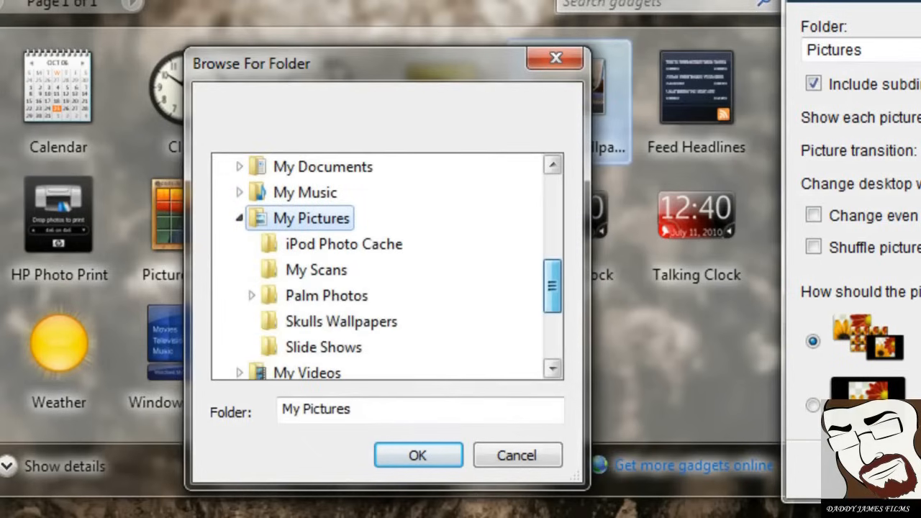
left_click(342, 321)
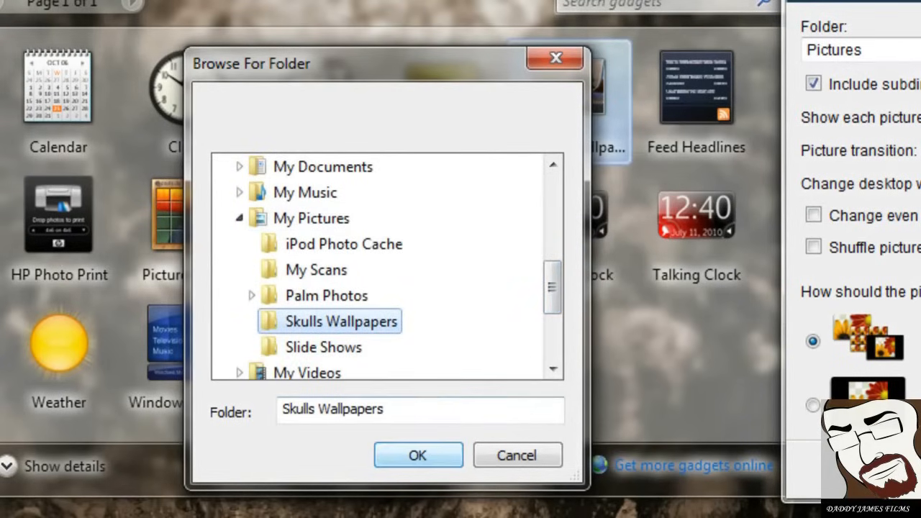
left_click(417, 455)
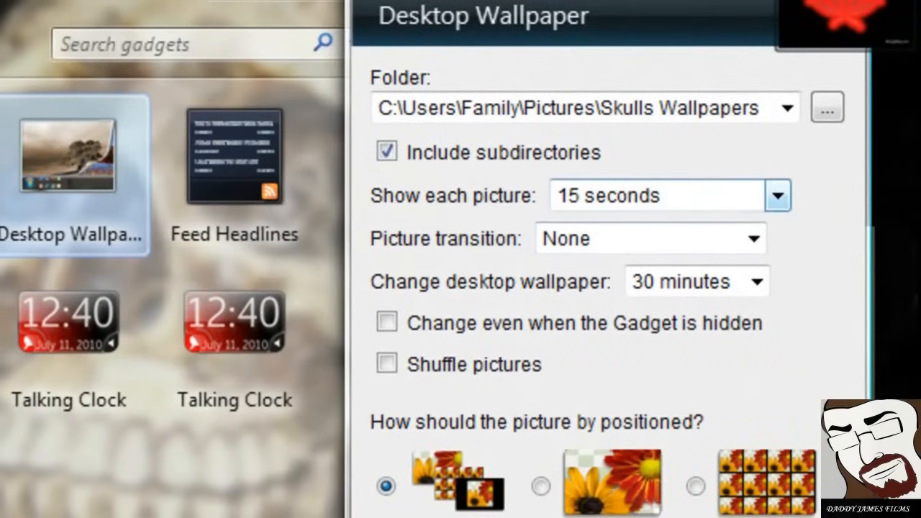
- Show each picture 5 seconds with Random transitions, changing even when hidden, and apply the settings
left_click(777, 196)
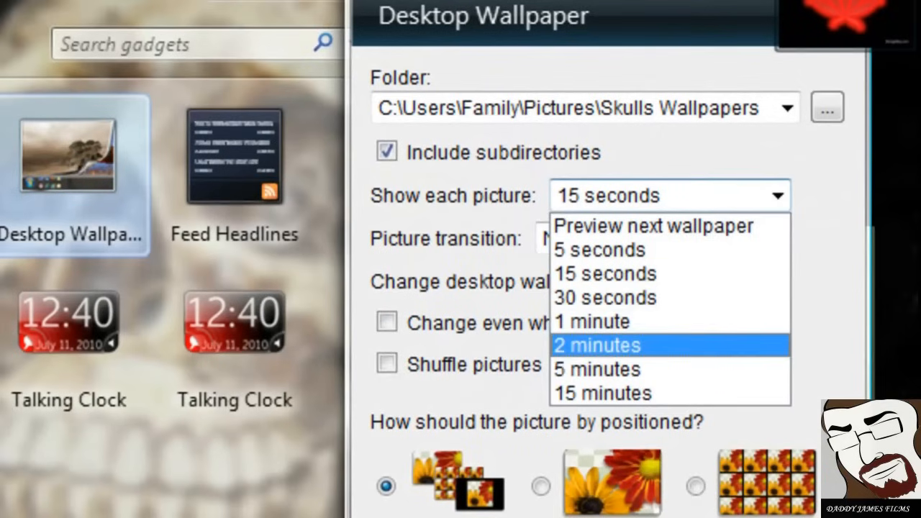
mouse_move(651, 225)
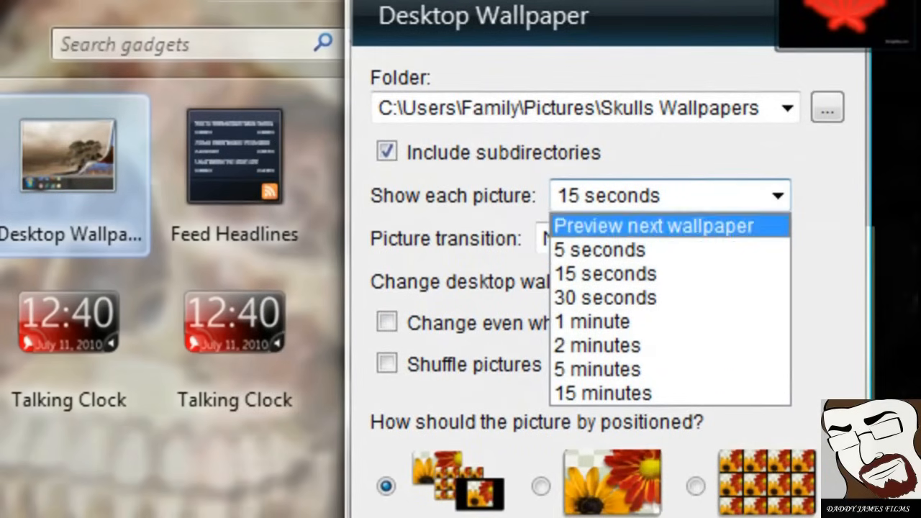
left_click(599, 251)
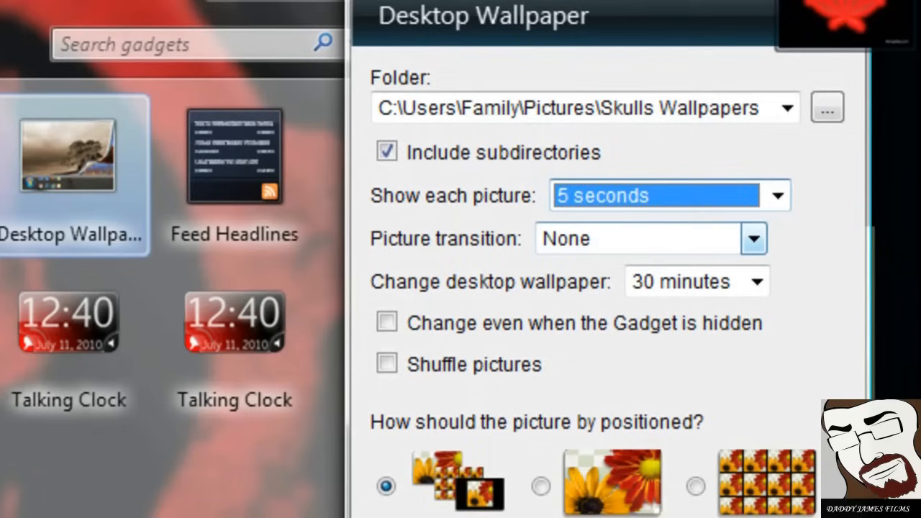
left_click(754, 239)
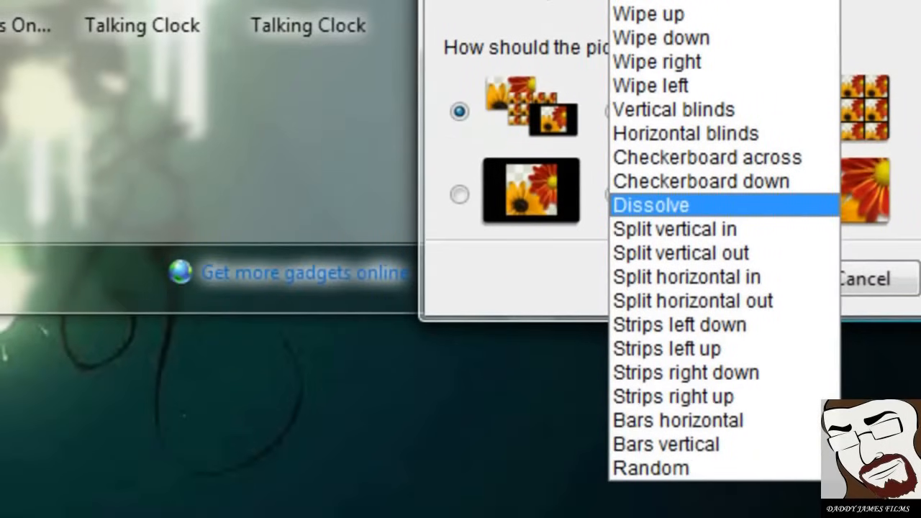
mouse_move(667, 348)
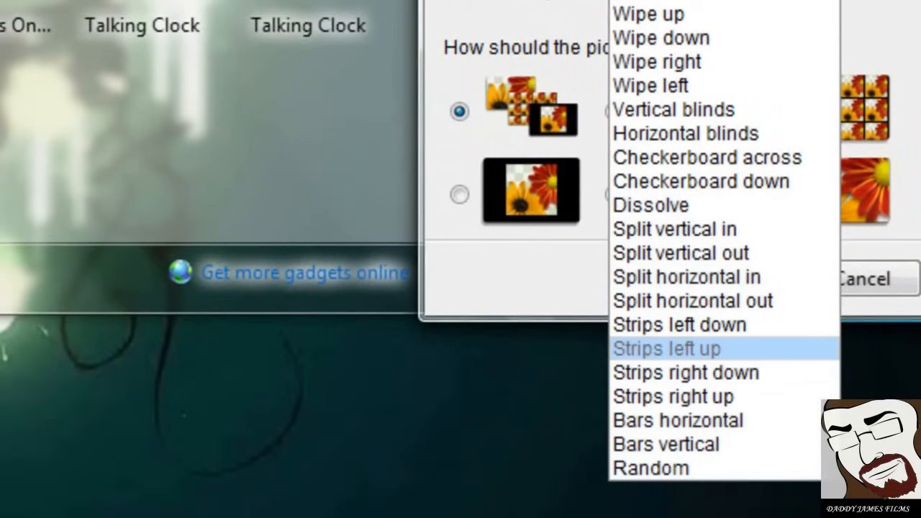
left_click(651, 468)
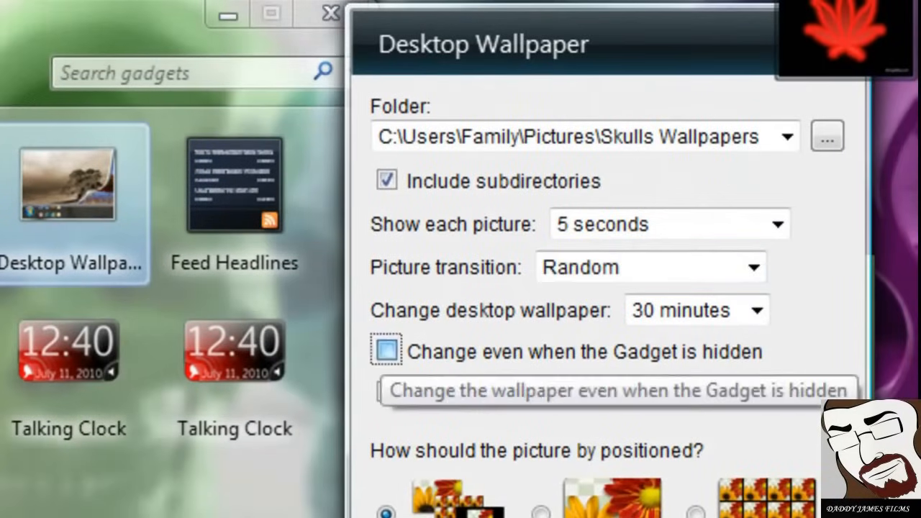
left_click(386, 352)
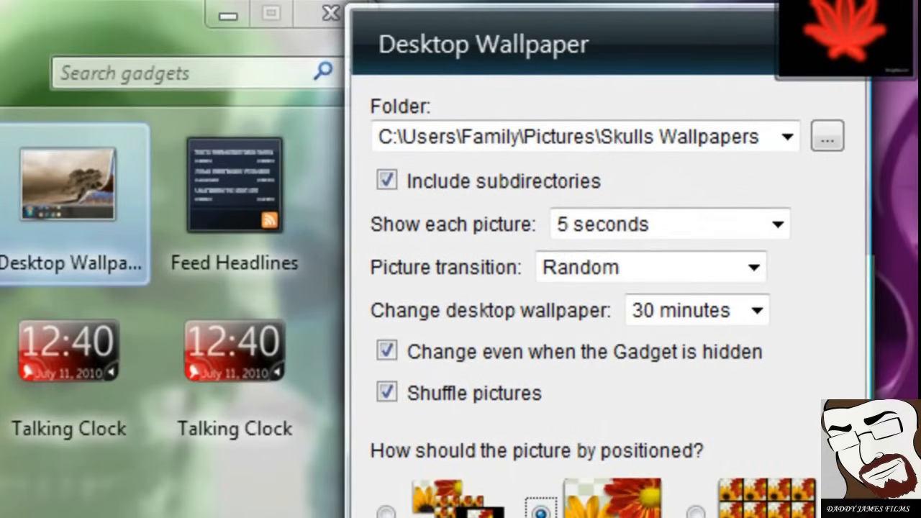
left_click(331, 13)
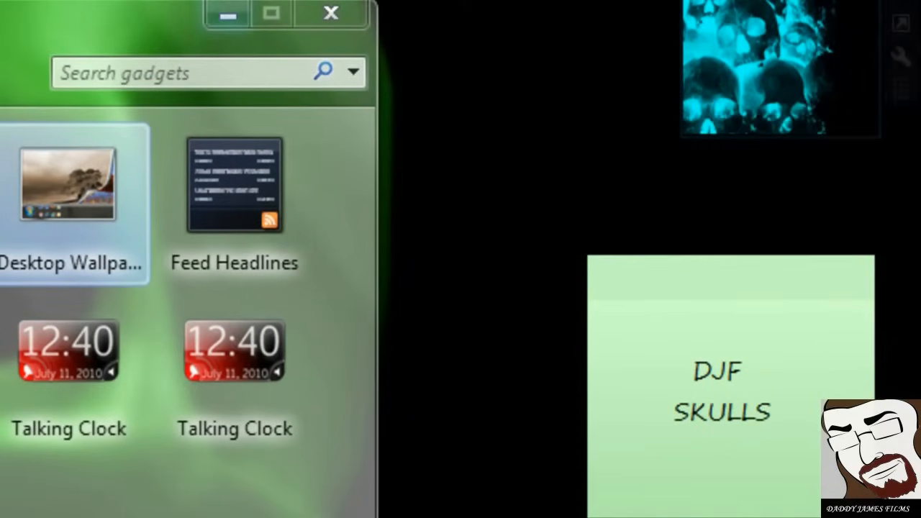
left_click(331, 13)
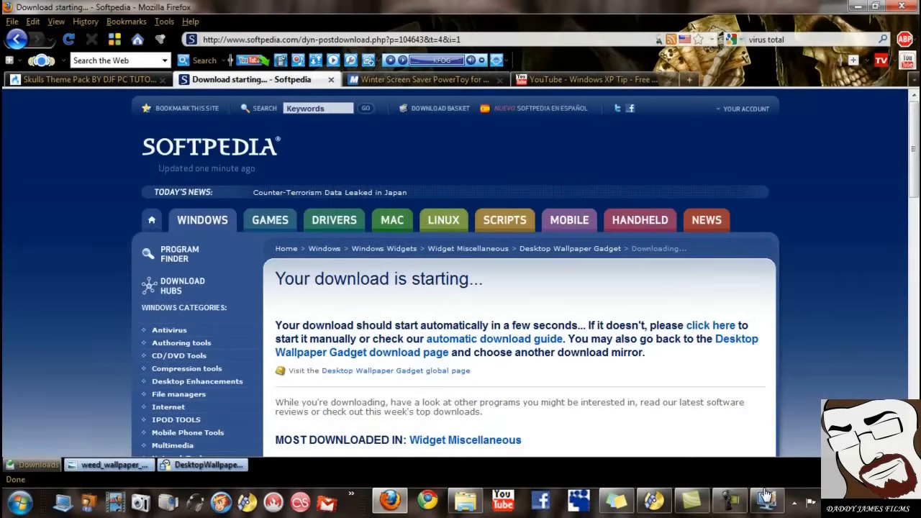
- Switch Firefox to the Winter Screen Saver Powertoy page offering WinterPhotoPack.msi
left_click(424, 79)
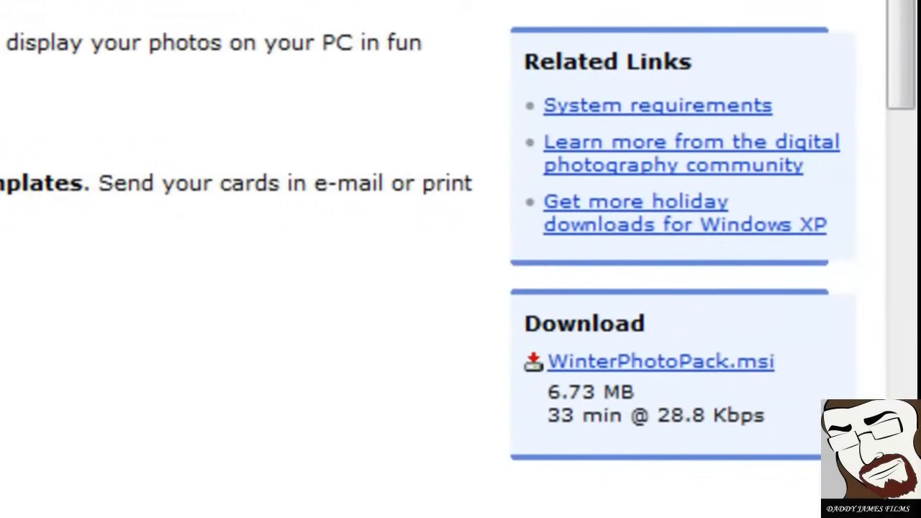
mouse_move(659, 362)
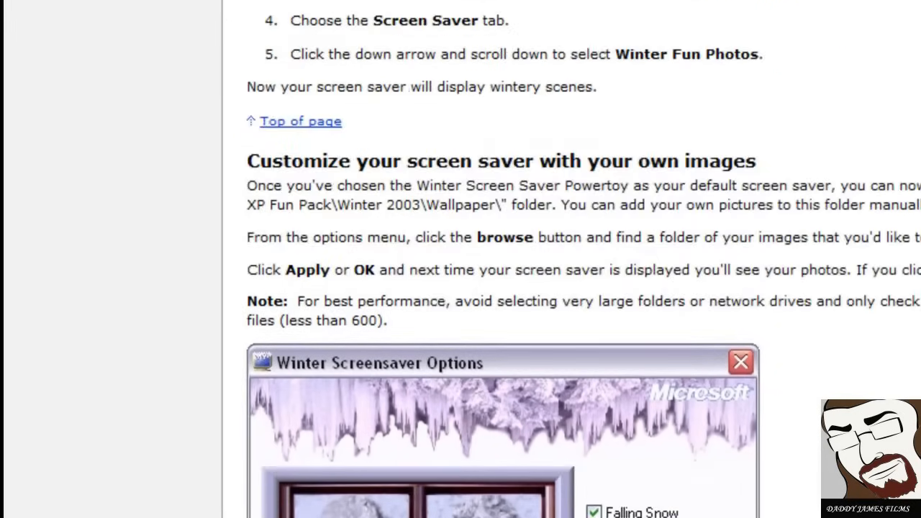
- Scroll through the 'Windows XP Tip - Free Wallpaper Changer' video page by PCWizKid
scroll("up", 3)
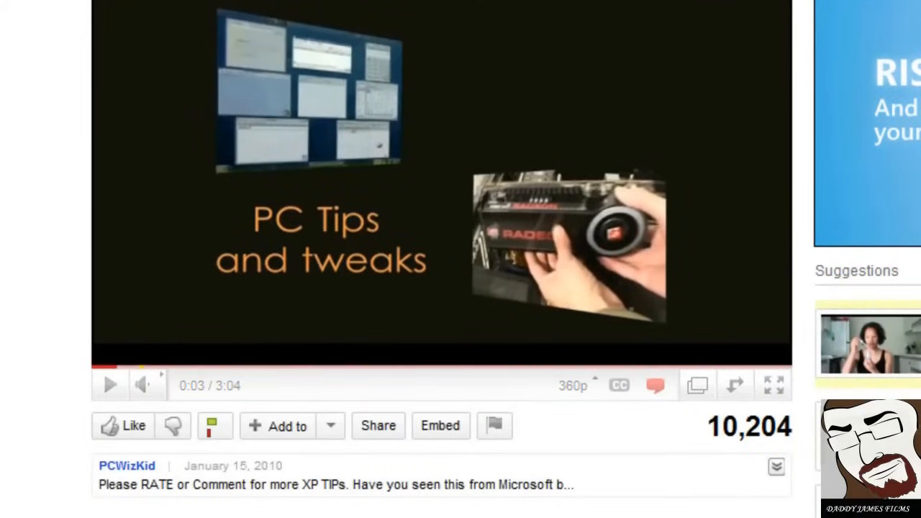
scroll("up", 3)
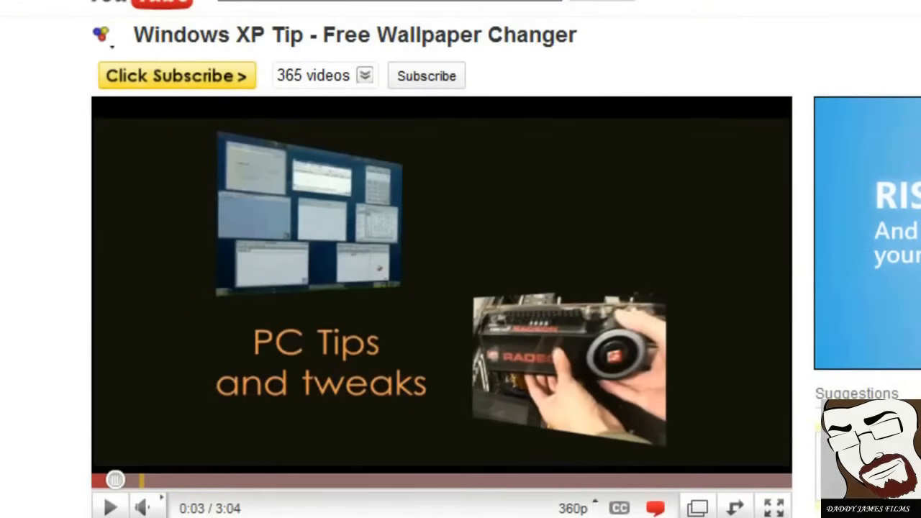
scroll("down", 3)
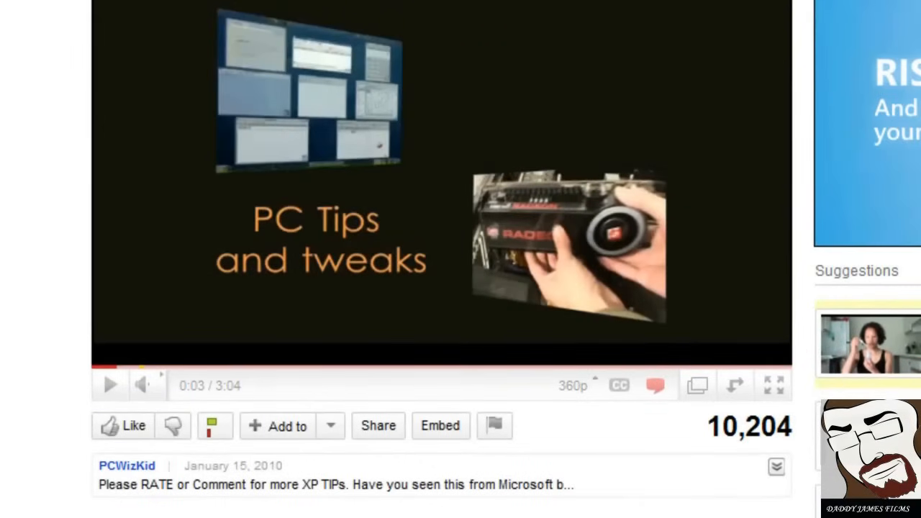
scroll("up", 3)
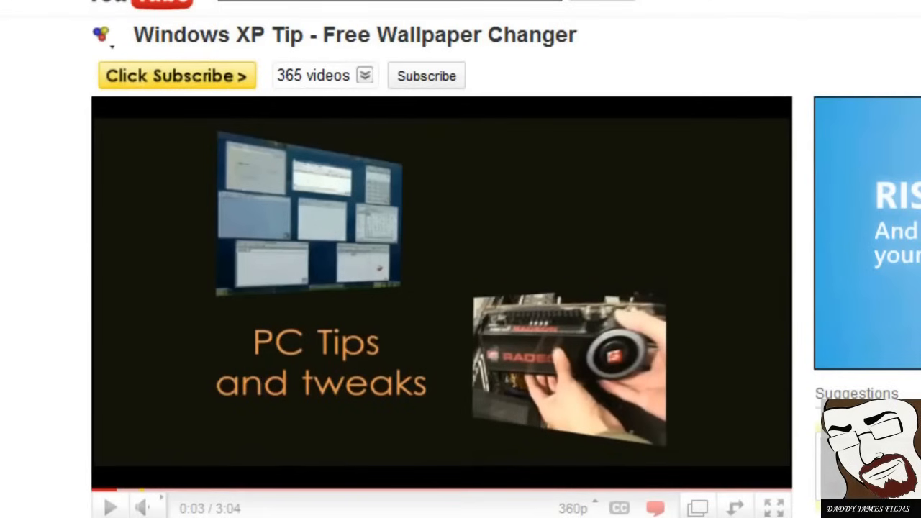
scroll("down", 3)
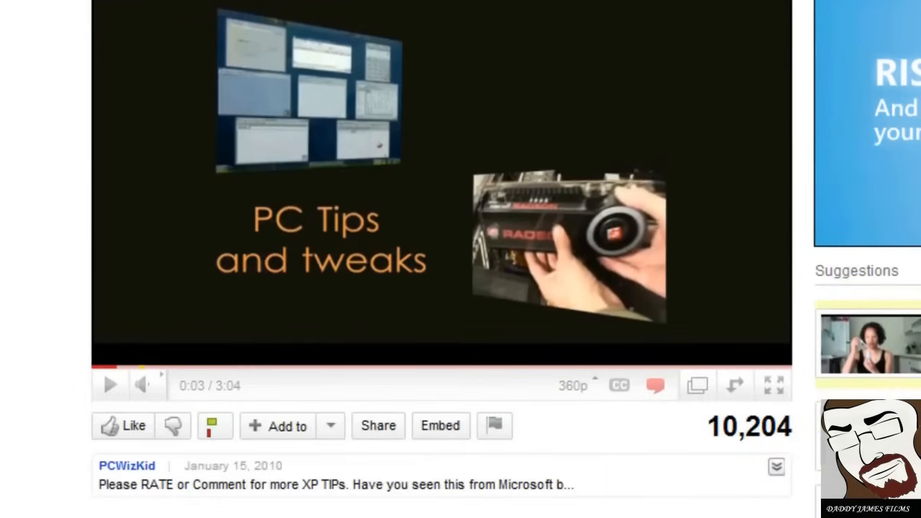
scroll("up", 3)
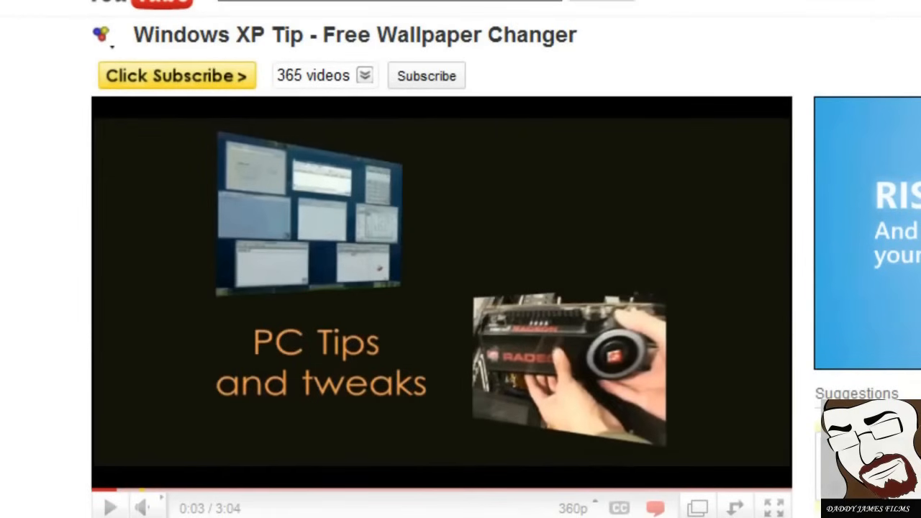